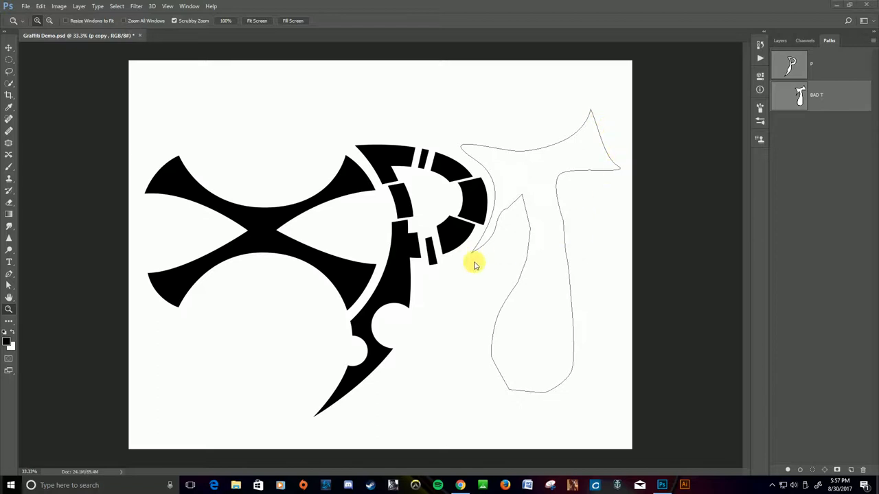
mouse_move(446, 260)
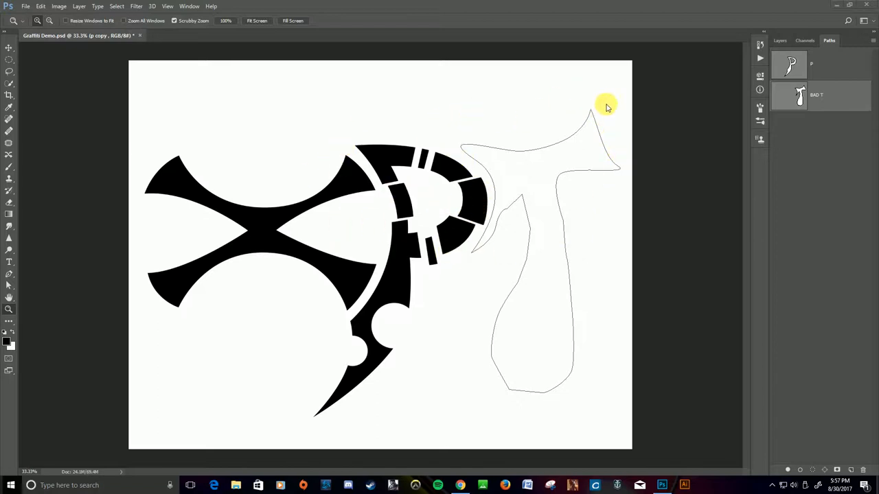
mouse_move(527, 208)
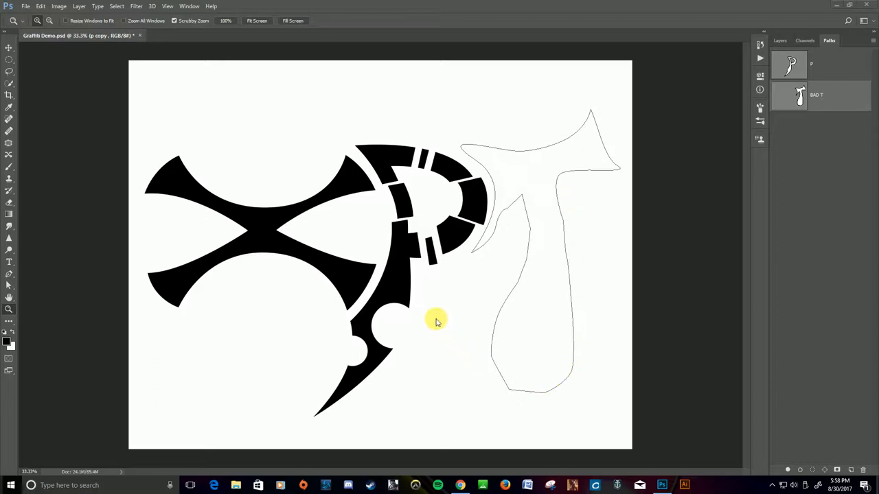
mouse_move(520, 199)
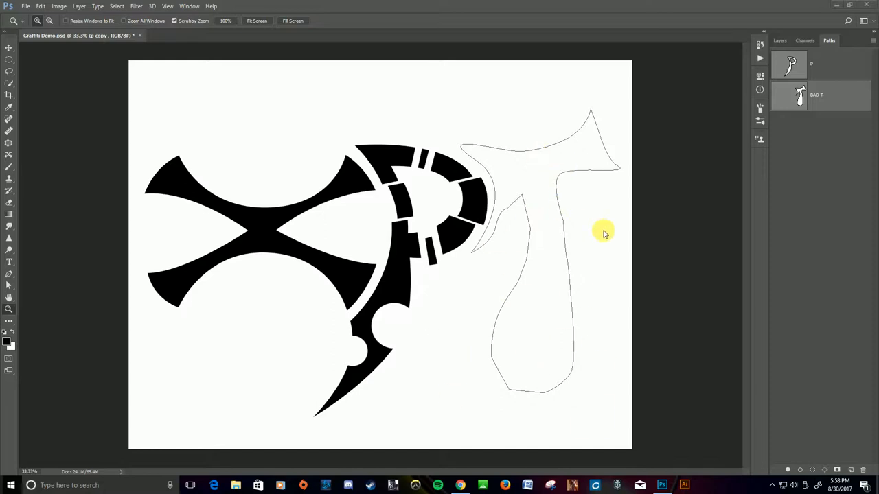
Step: Load the BAS T path from the Paths panel as an active selection
click(817, 95)
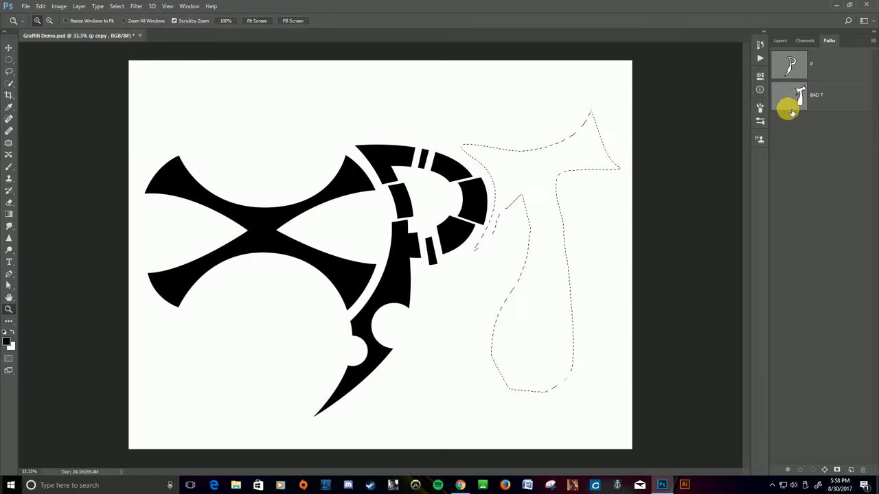
click(799, 95)
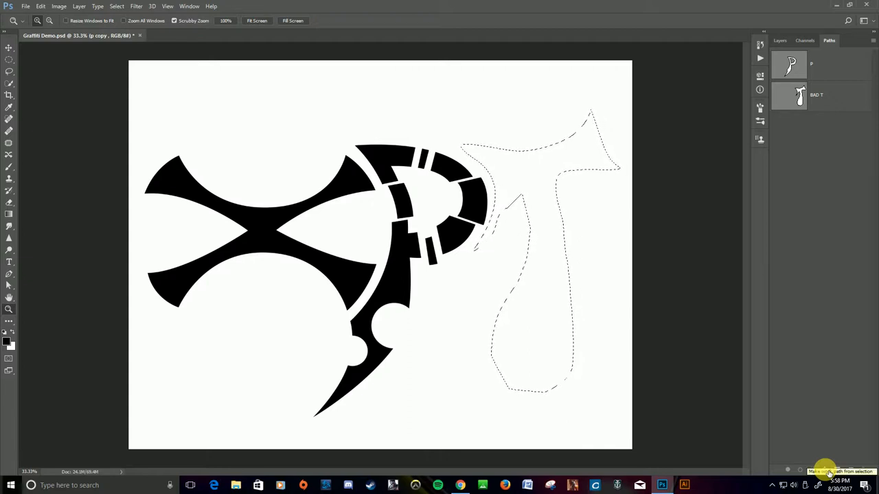
Step: Convert the T selection into a work path tracing its outline
click(824, 470)
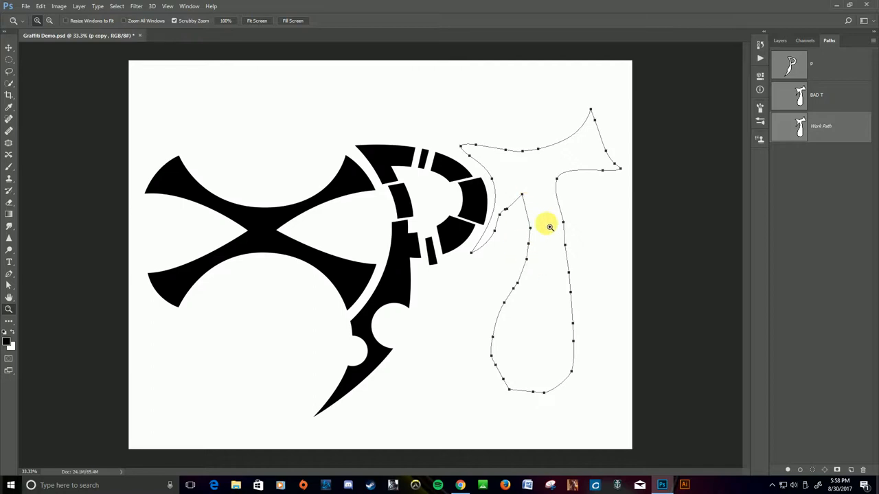
mouse_move(543, 236)
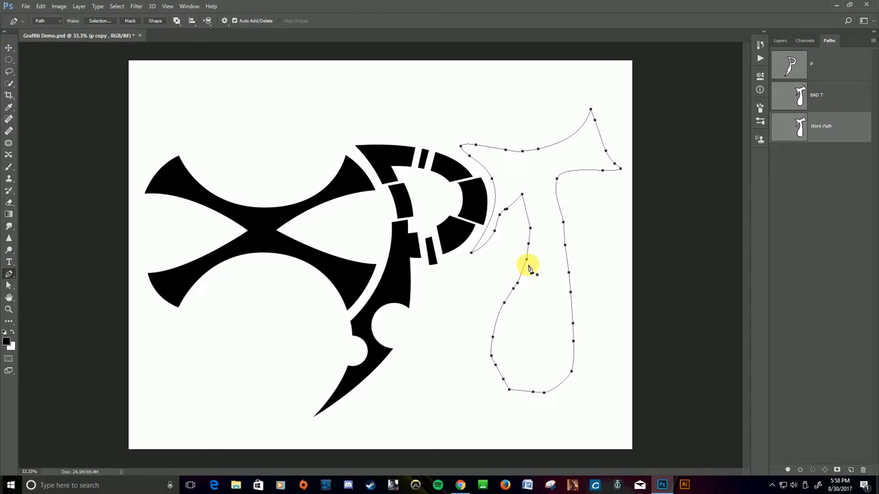
mouse_move(541, 258)
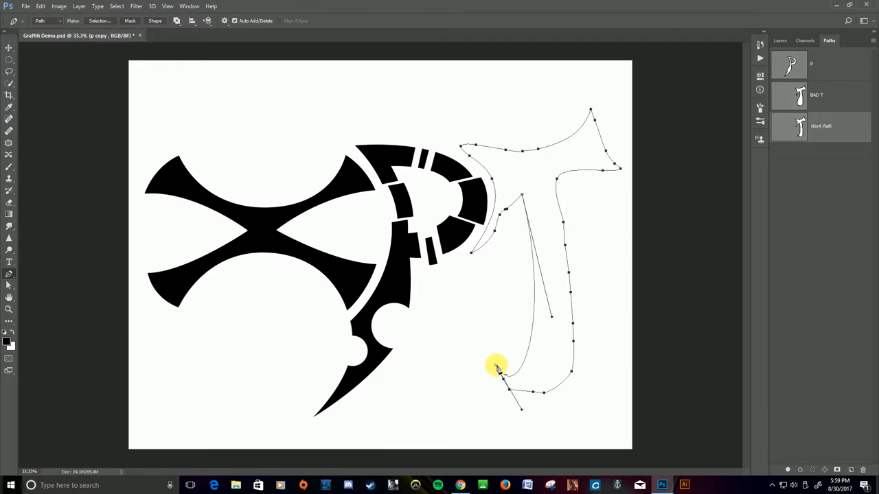
Step: Reshape the T stem by dragging two of its anchors, then reload the work path as a selection
drag(497, 368, 555, 377)
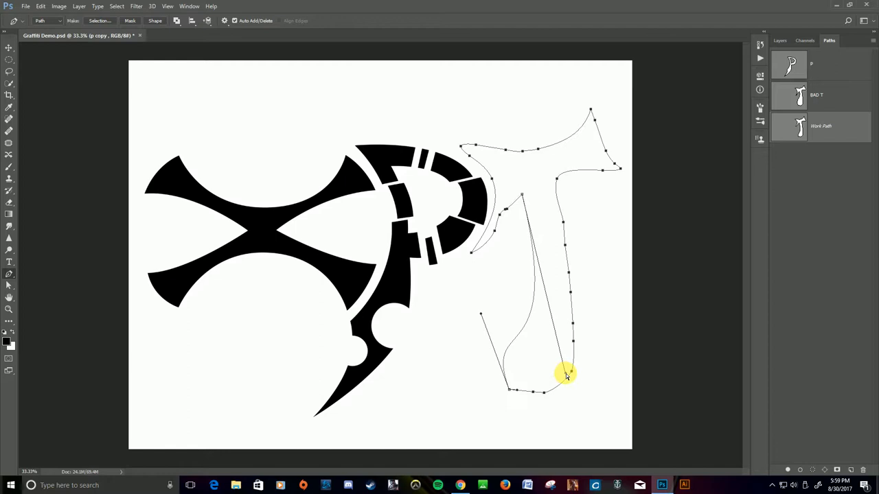
drag(565, 373, 563, 283)
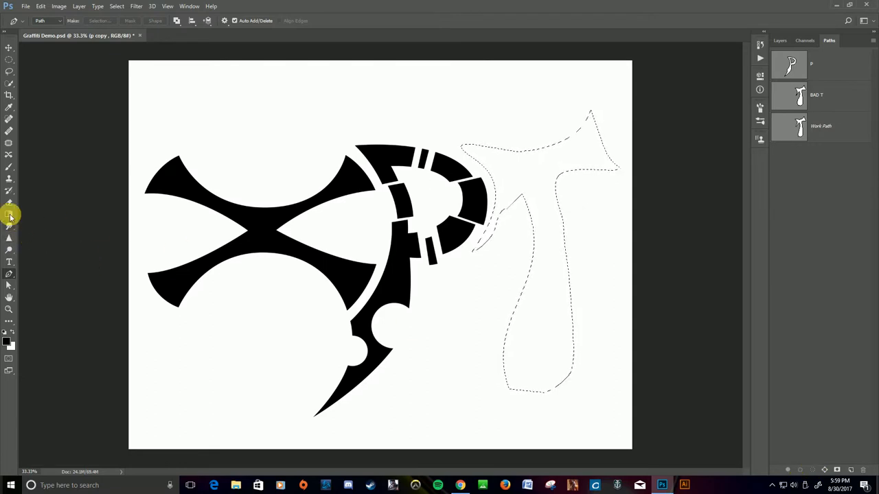
Step: Fill the smoothed T selection with solid black using the Paint Bucket on Layer 1
click(11, 324)
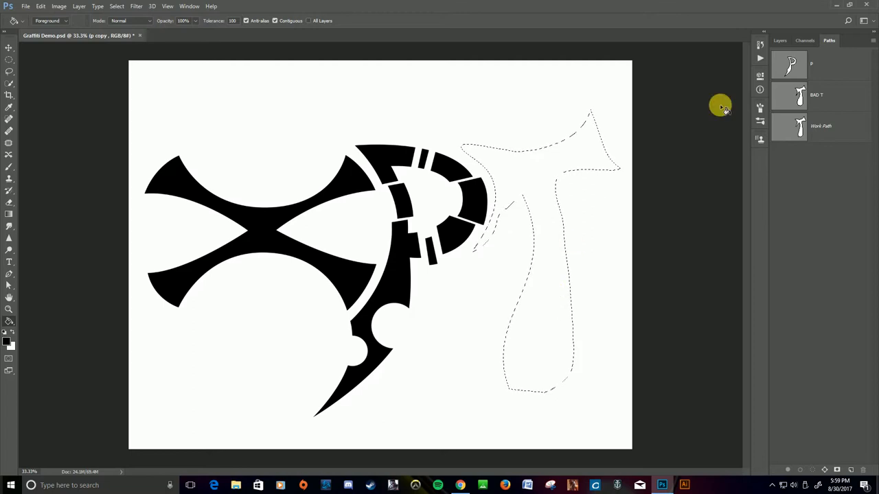
click(780, 40)
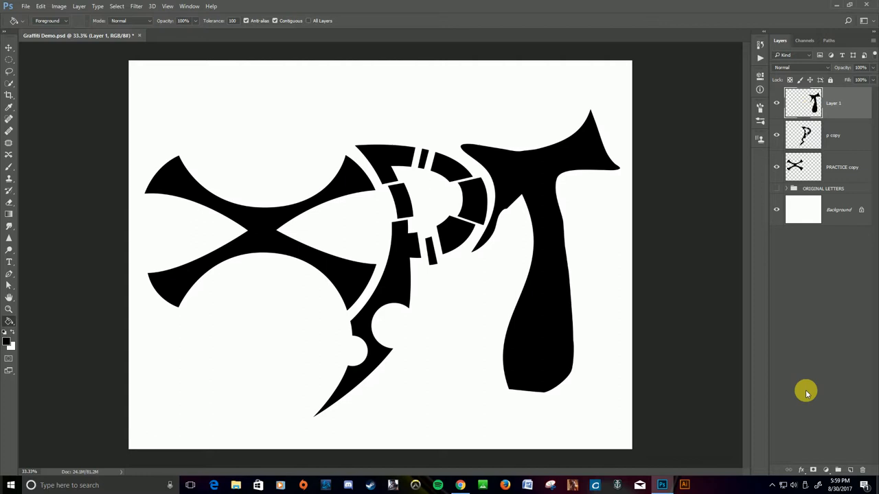
mouse_move(11, 277)
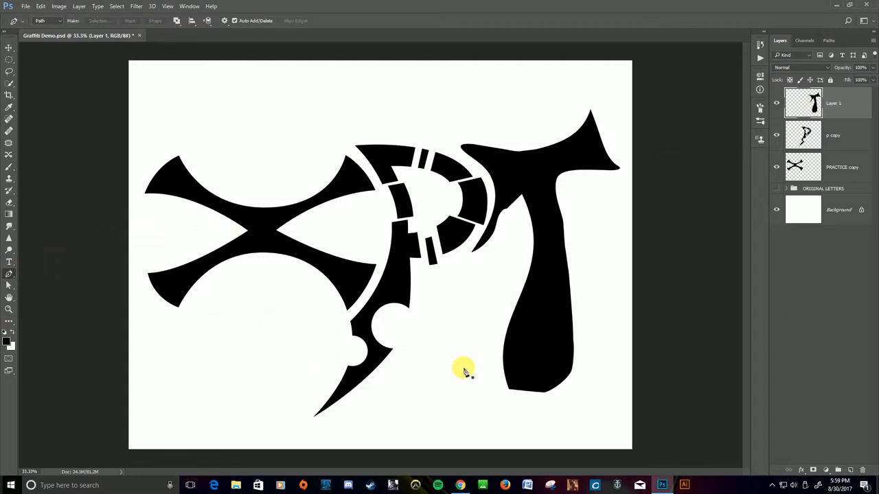
mouse_move(469, 167)
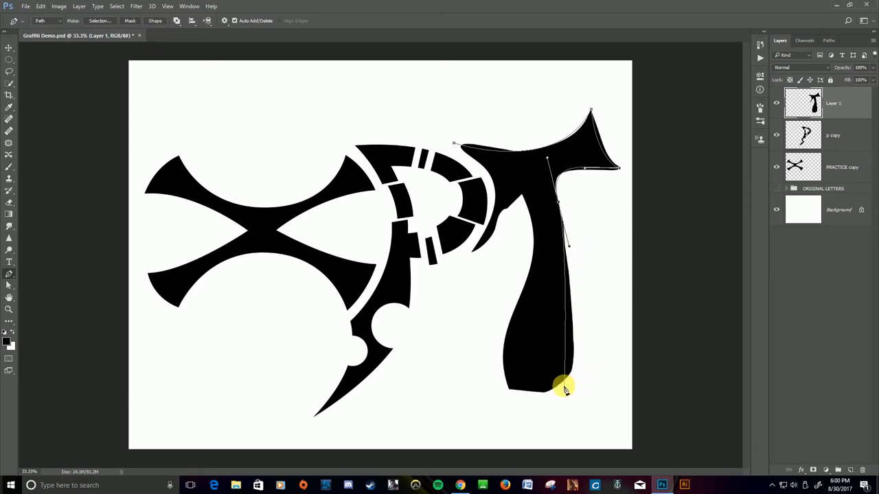
Step: Draw a curved Pen-tool segment down the T stem as part of a few-anchor path, hiding the black fill
drag(563, 385, 519, 392)
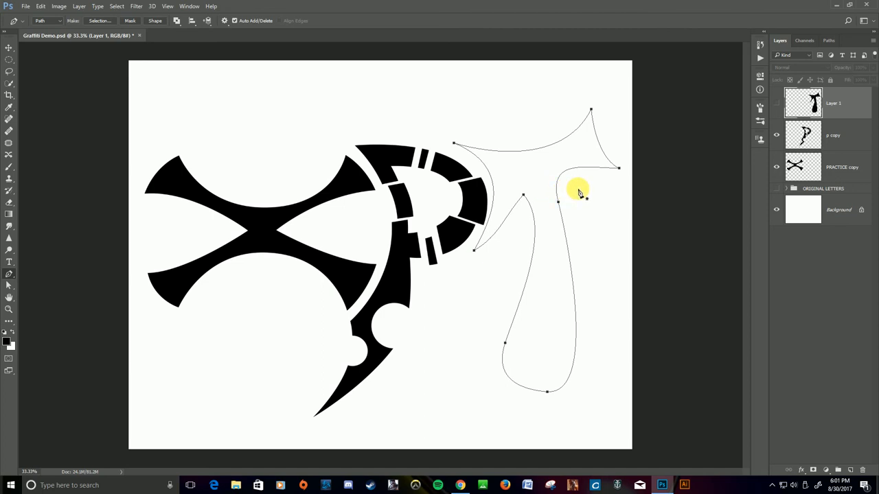
mouse_move(604, 211)
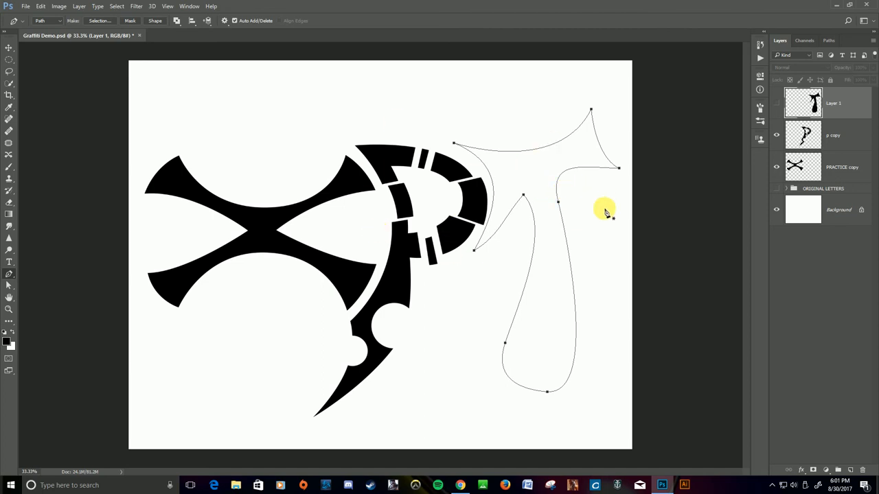